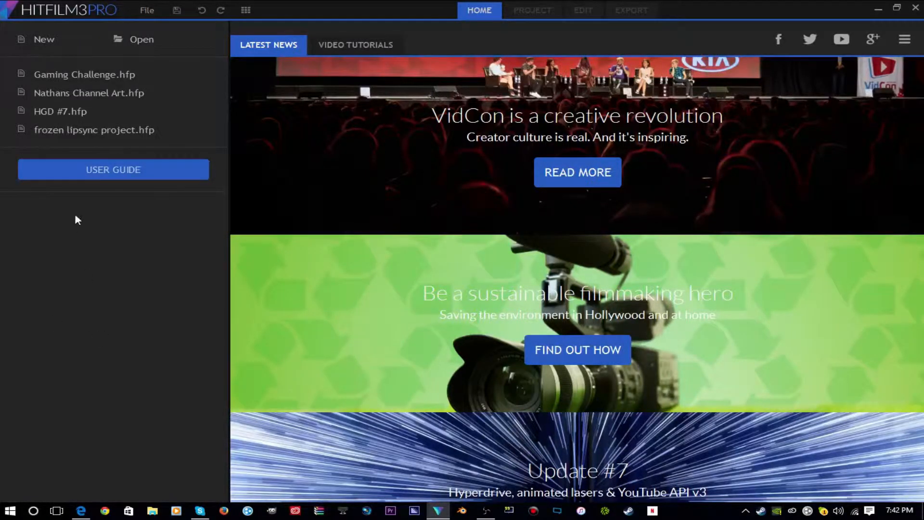
mouse_move(103, 46)
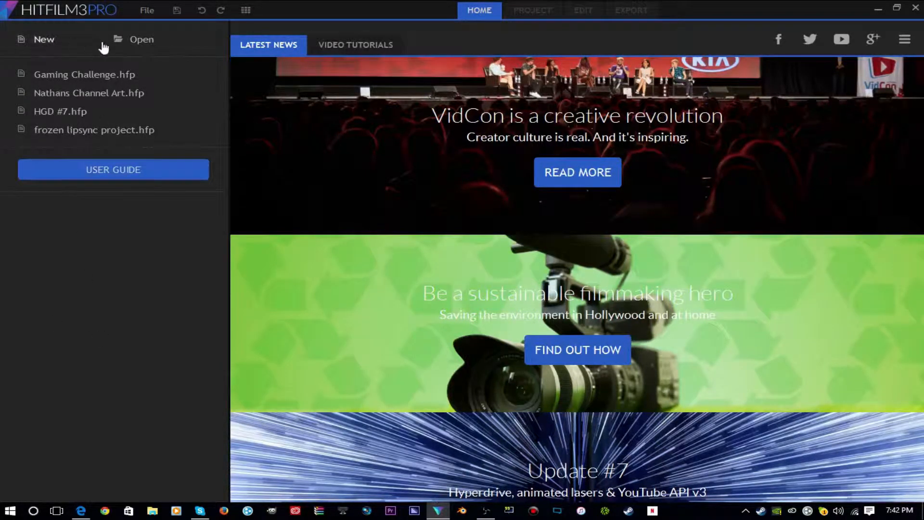
mouse_move(465, 224)
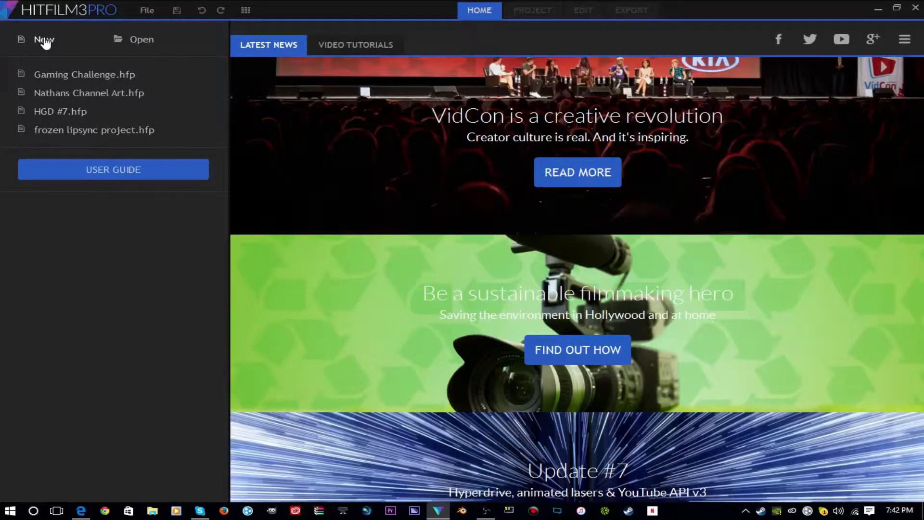
Start a new project from the Home screen with the 1080p Full HD 30 fps template.
left_click(42, 39)
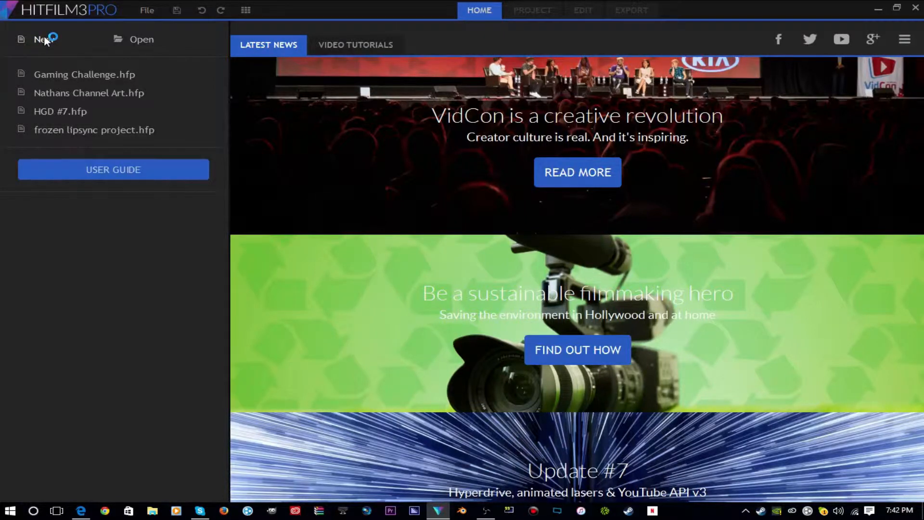
left_click(40, 39)
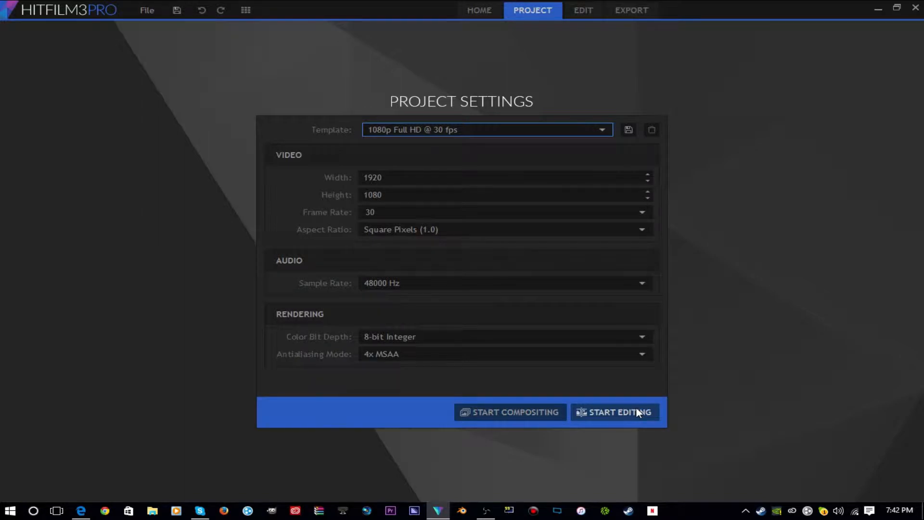
Start editing with these project settings to open the empty Edit workspace.
left_click(614, 411)
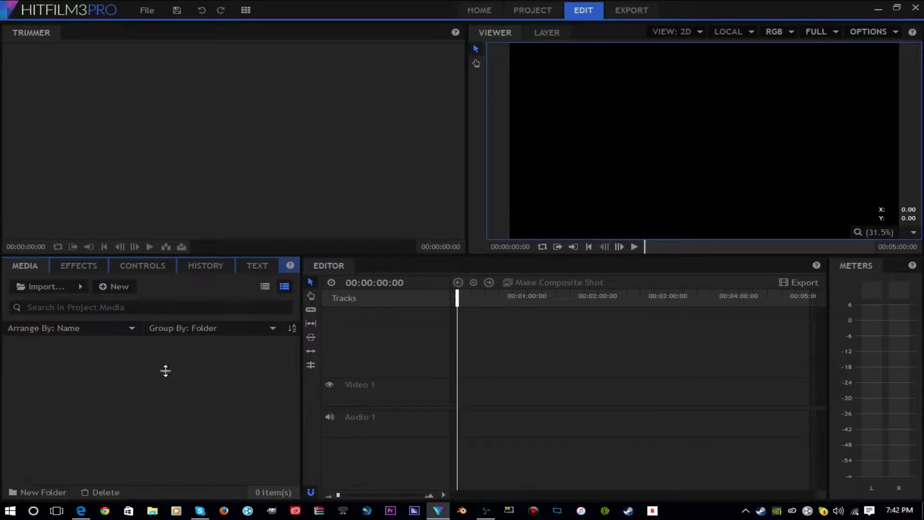
mouse_move(213, 442)
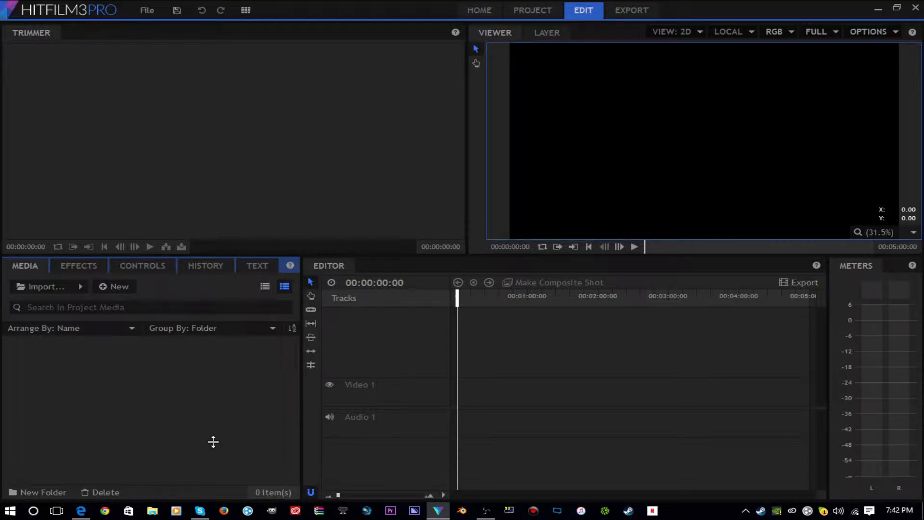
mouse_move(211, 421)
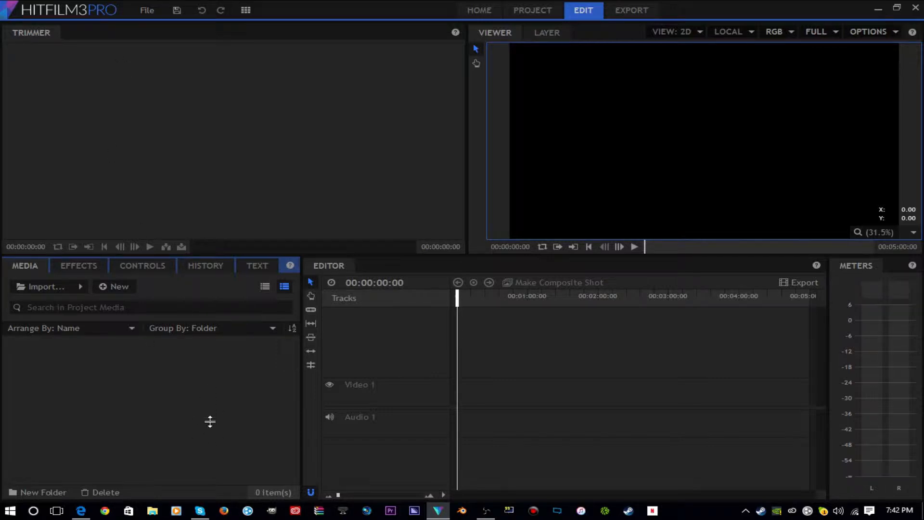
mouse_move(241, 402)
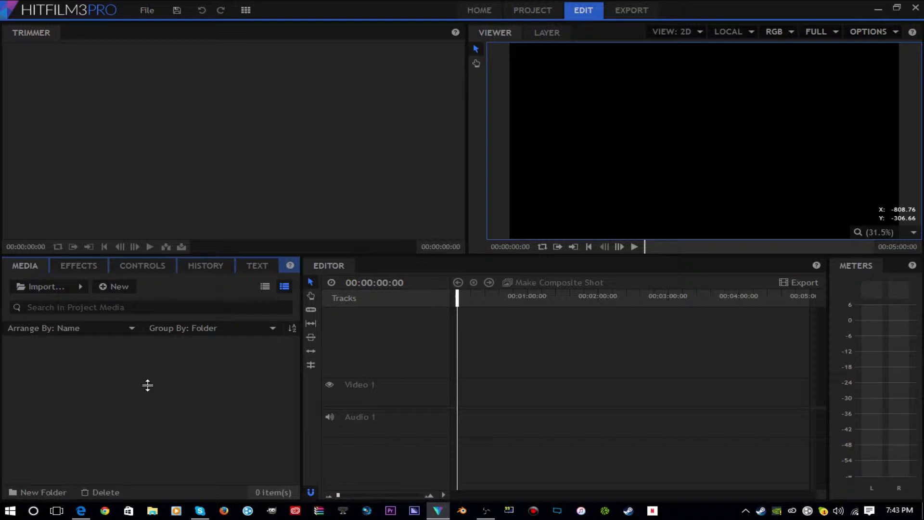
mouse_move(157, 388)
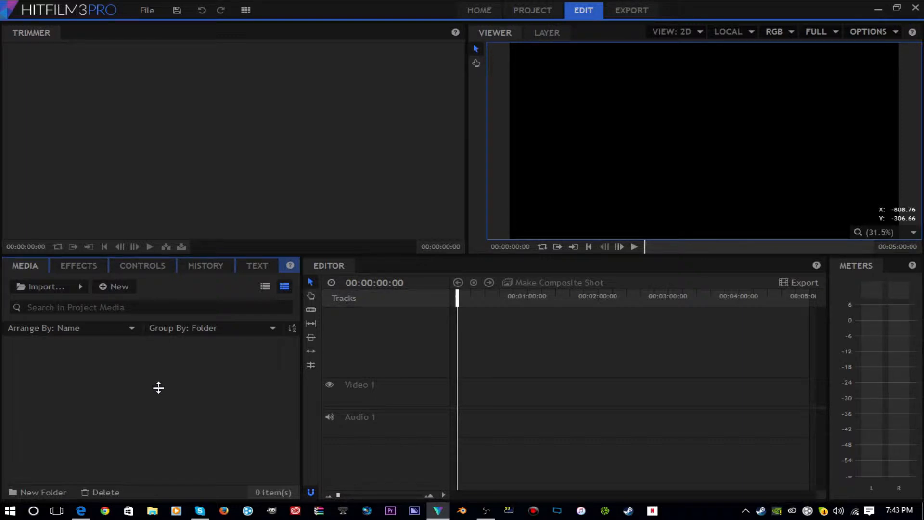
mouse_move(165, 389)
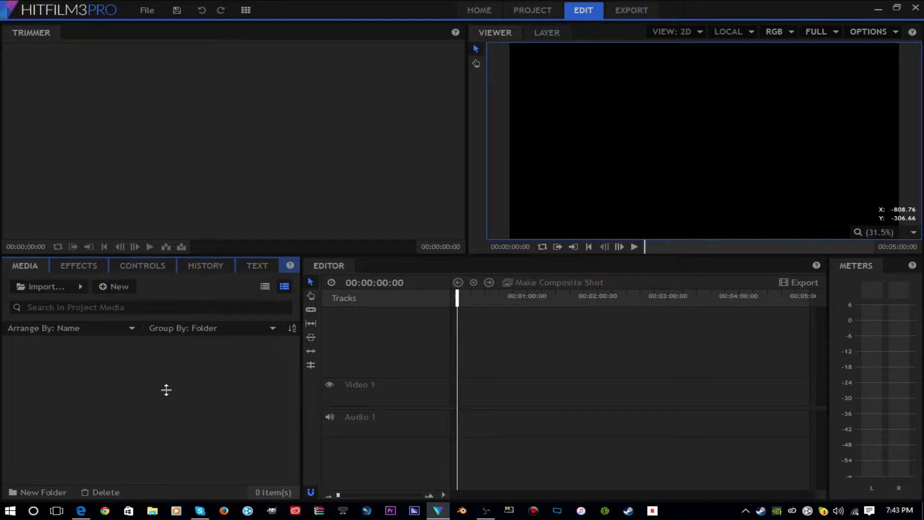
Import the three HippieGamerDude clips, put clip 022 on the timeline, and match sequence settings.
left_click(46, 286)
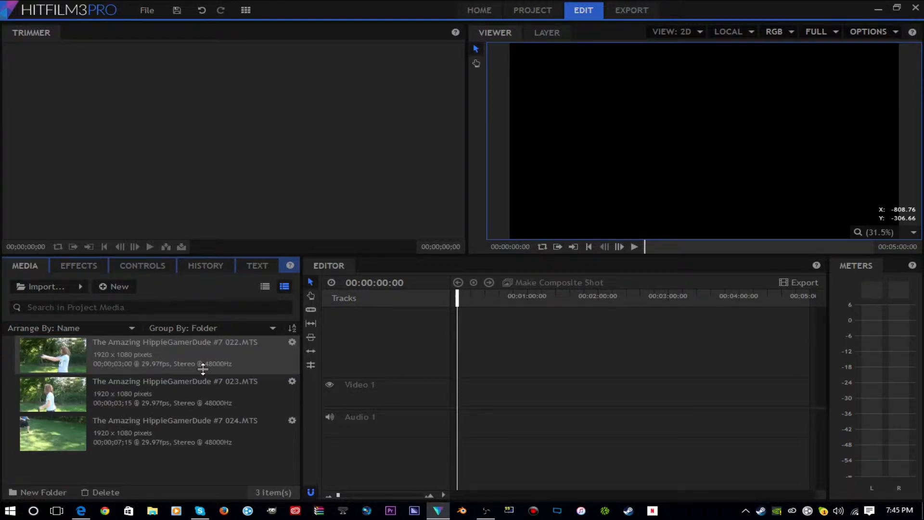
left_click(53, 353)
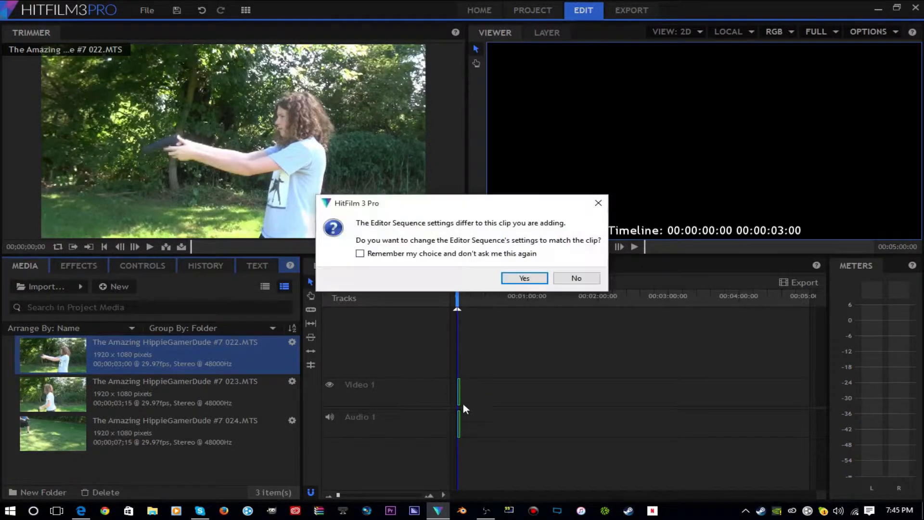
left_click(523, 277)
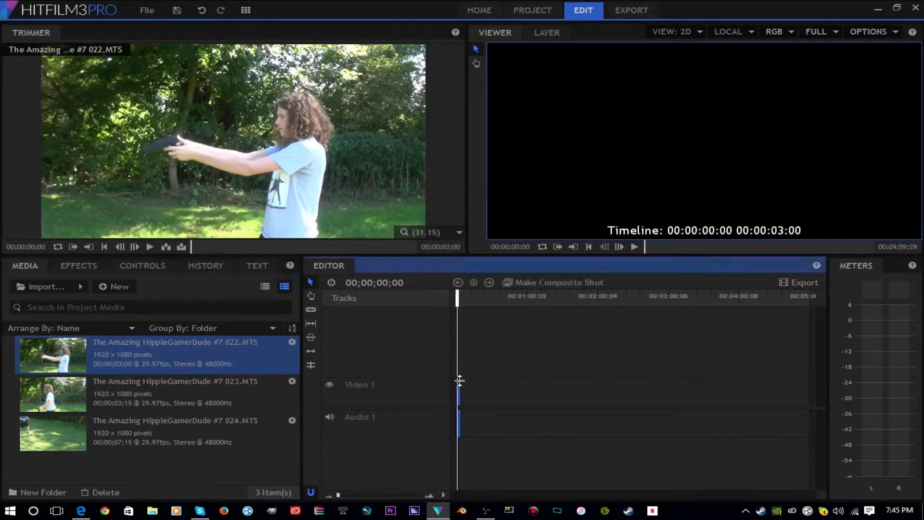
Convert the timeline clip into a composite shot and confirm with OK.
right_click(460, 394)
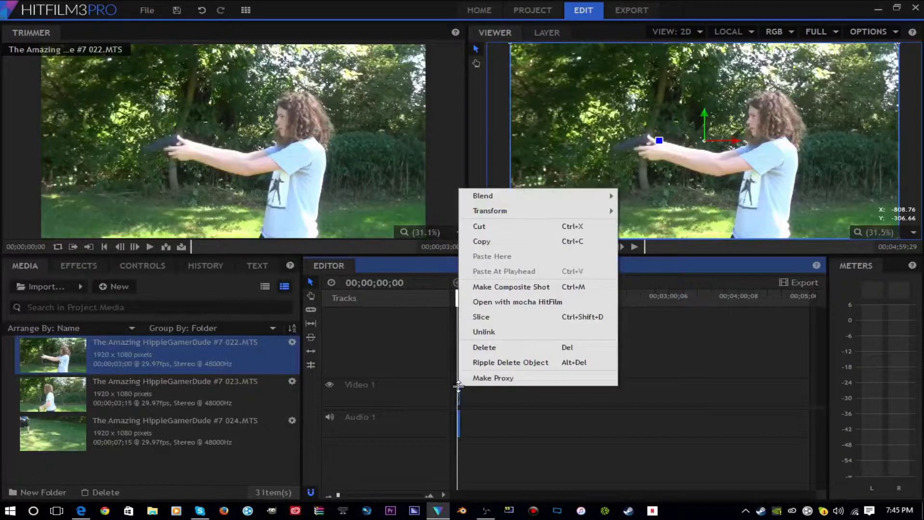
mouse_move(532, 290)
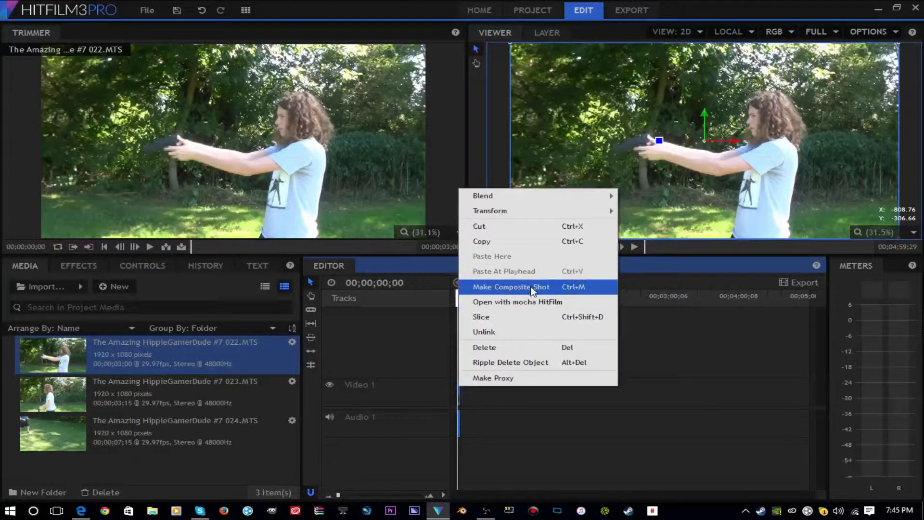
left_click(510, 286)
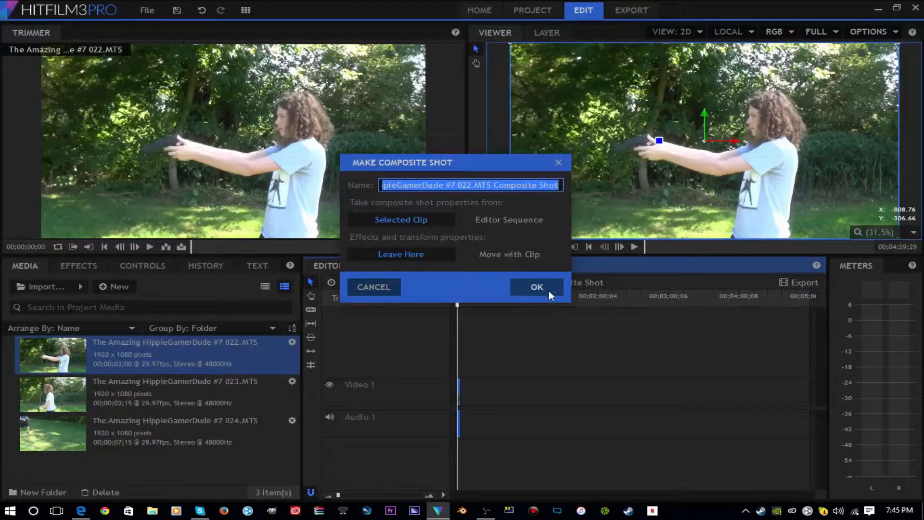
left_click(535, 287)
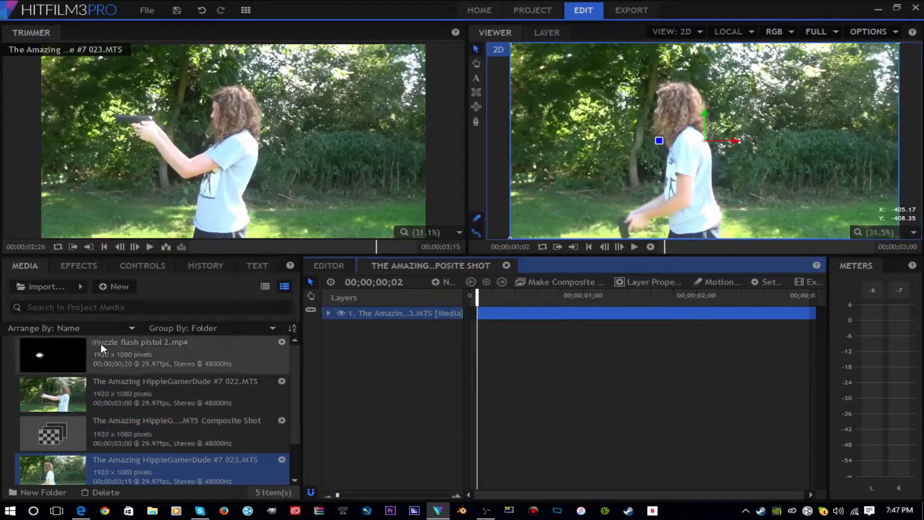
Add muzzle flash pistol 2.mp4 above the footage and step frames to the firing moment.
left_click(139, 342)
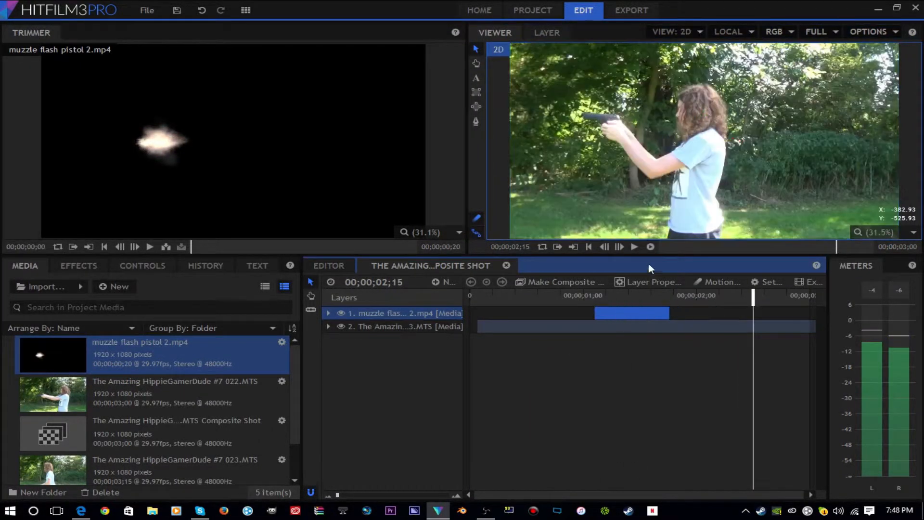
left_click(604, 247)
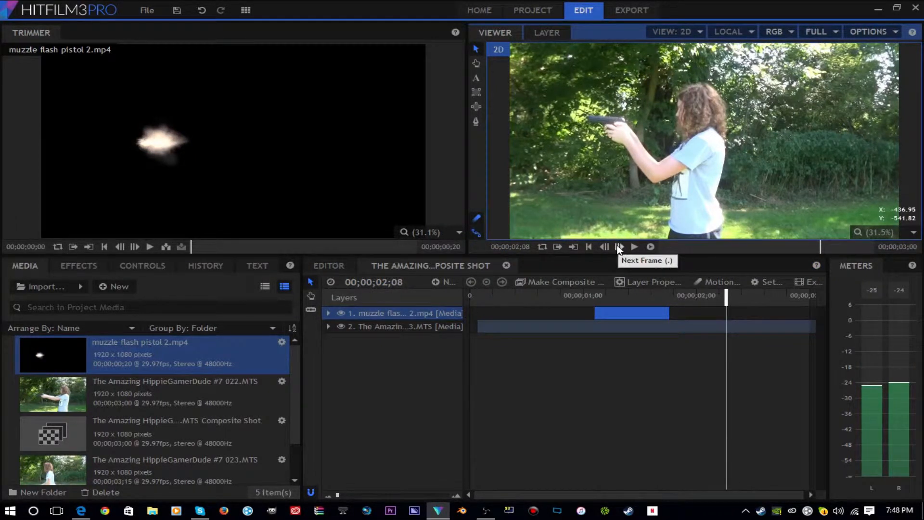
left_click(619, 246)
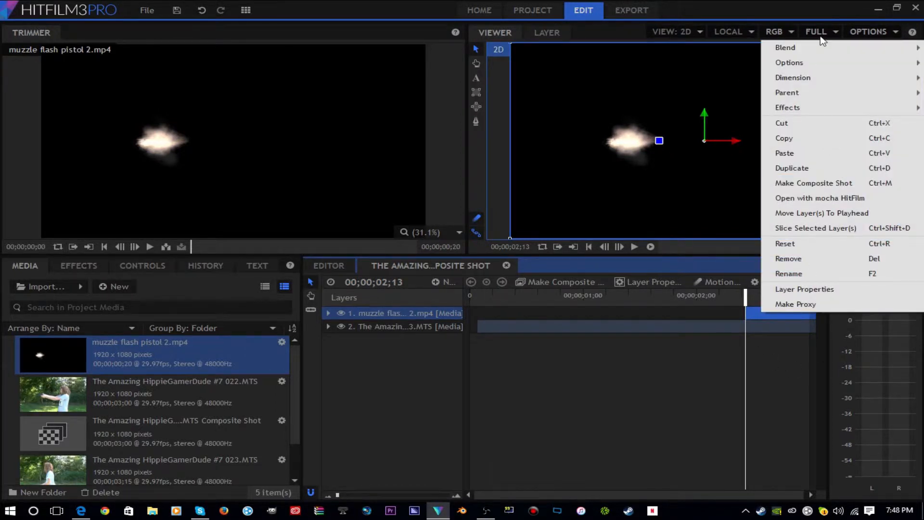
mouse_move(785, 47)
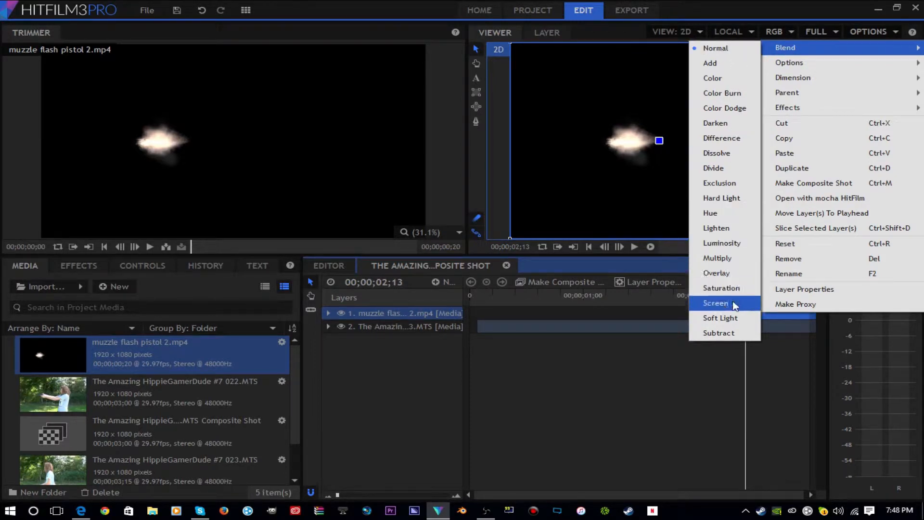
Set the muzzle flash layer's blend mode to Screen.
left_click(714, 302)
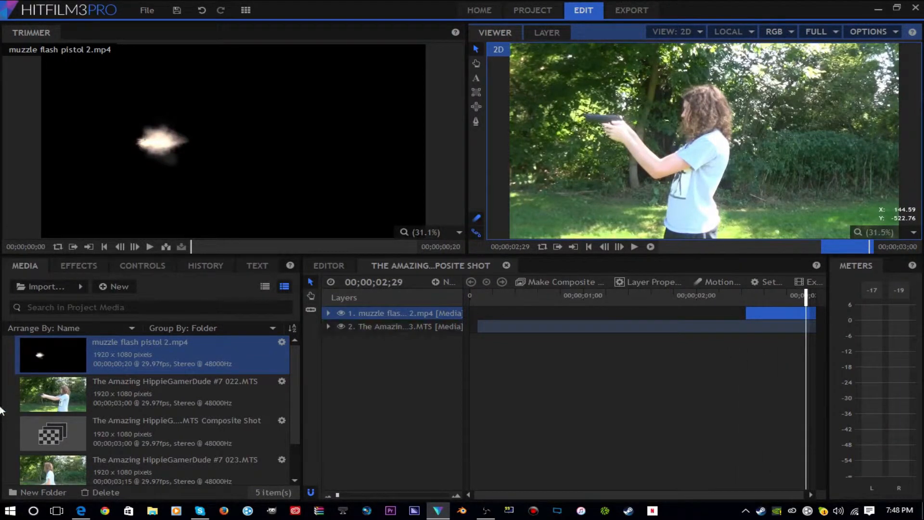
Import the gunshot mp3 and place it in the composite at the firing moment.
left_click(44, 286)
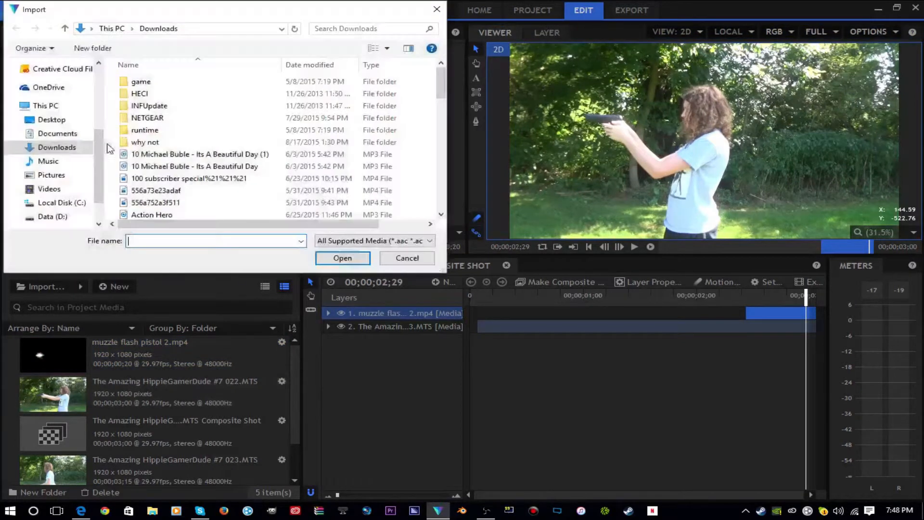
left_click(341, 258)
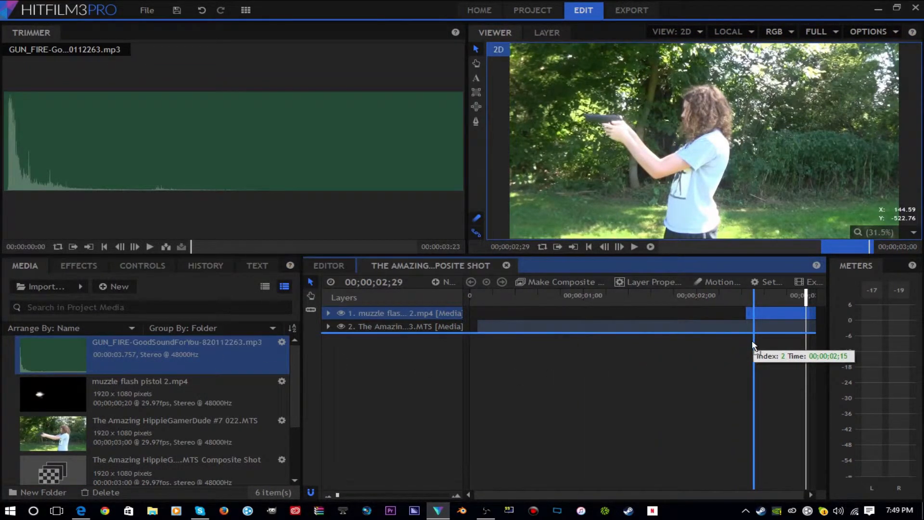
left_click_drag(51, 350, 778, 338)
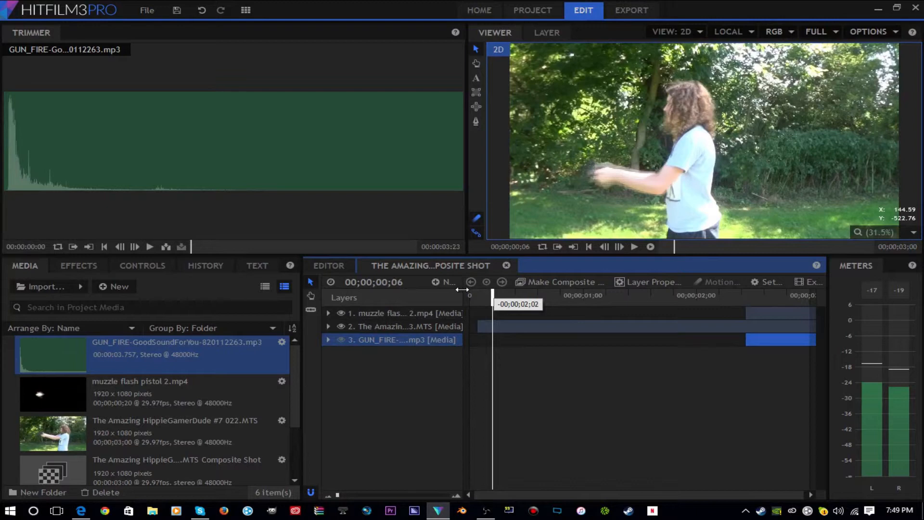
Play the composite shot to preview the flash and gunshot together.
left_click(634, 246)
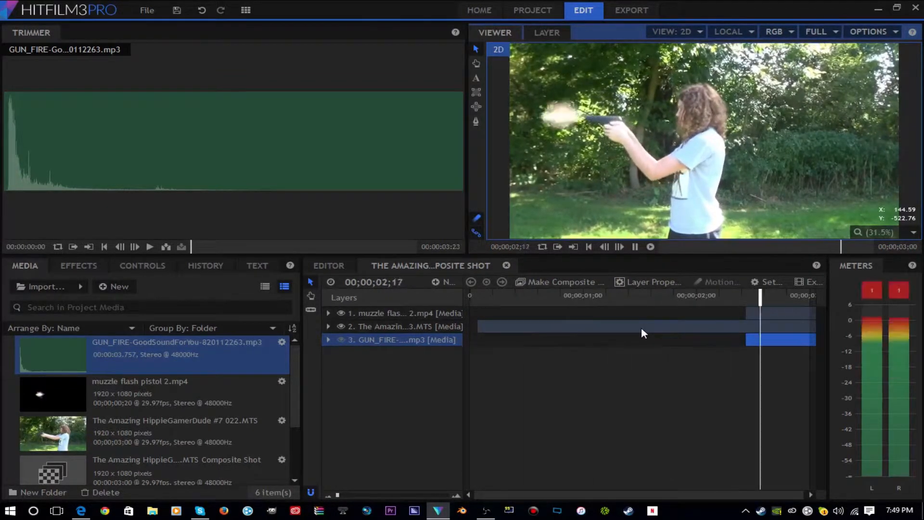
left_click(634, 247)
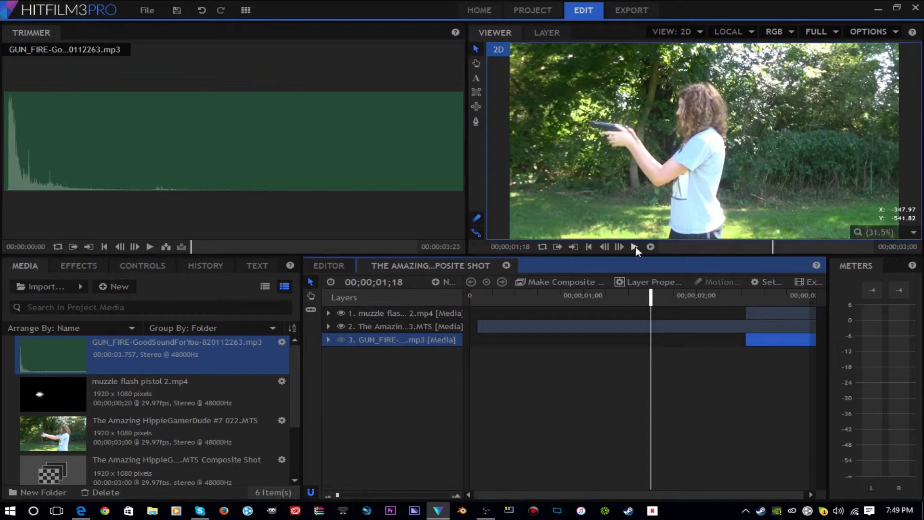
left_click(619, 247)
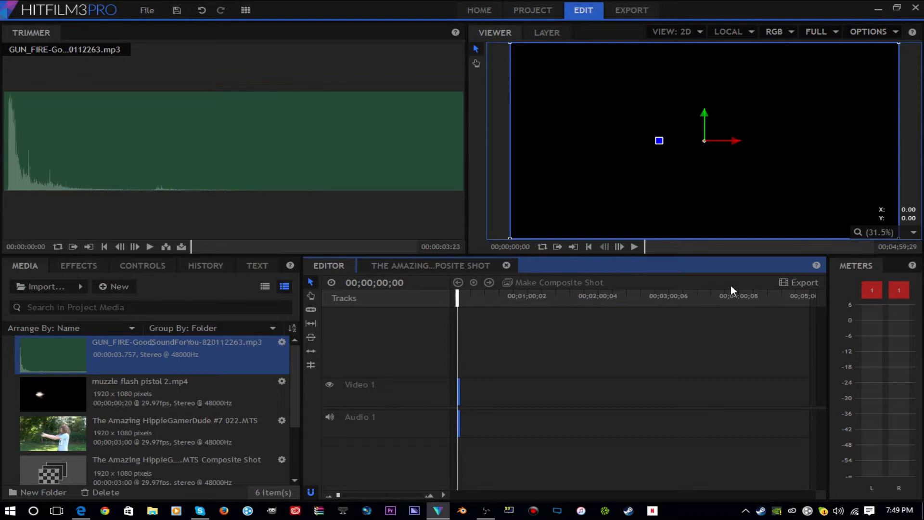
mouse_move(739, 314)
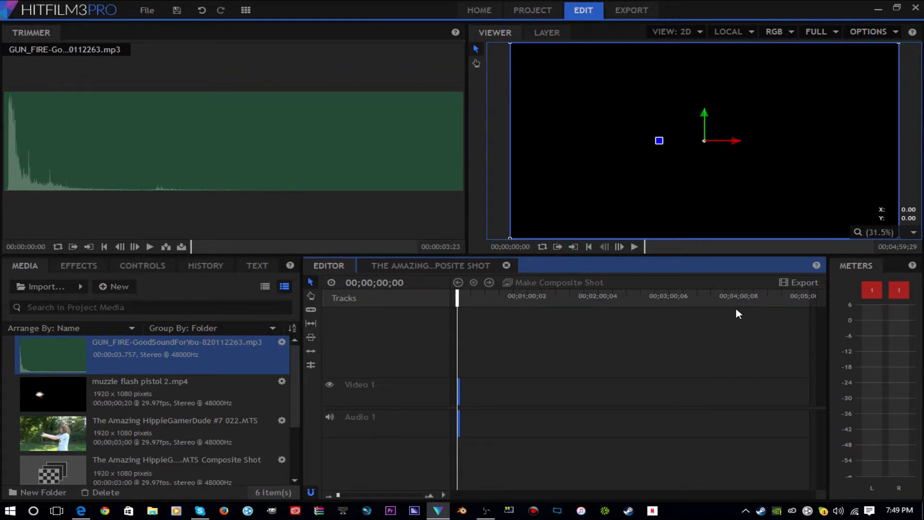